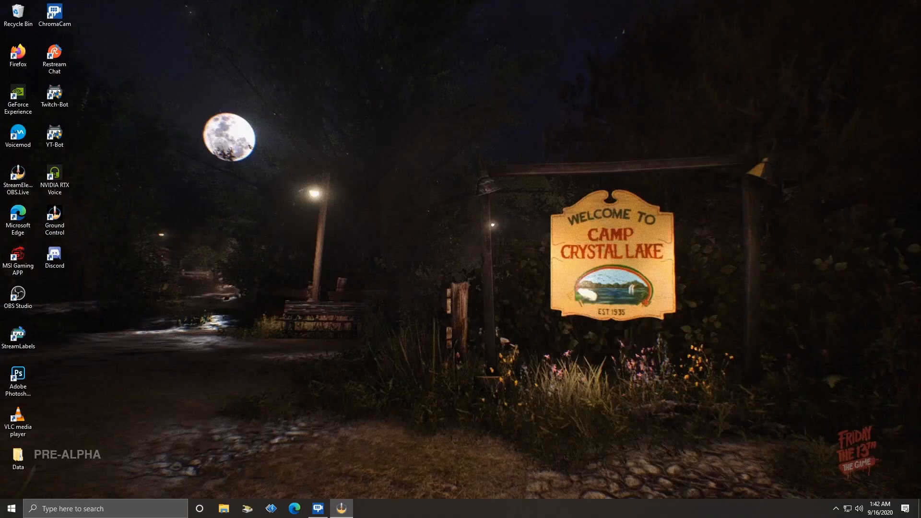
- Launch Control Panel from the taskbar search by searching 'c'
click(89, 508)
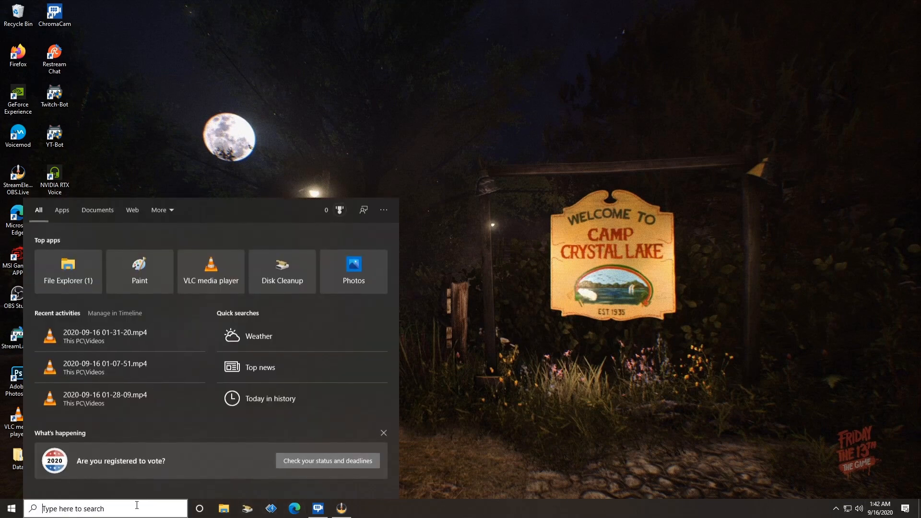
text(c)
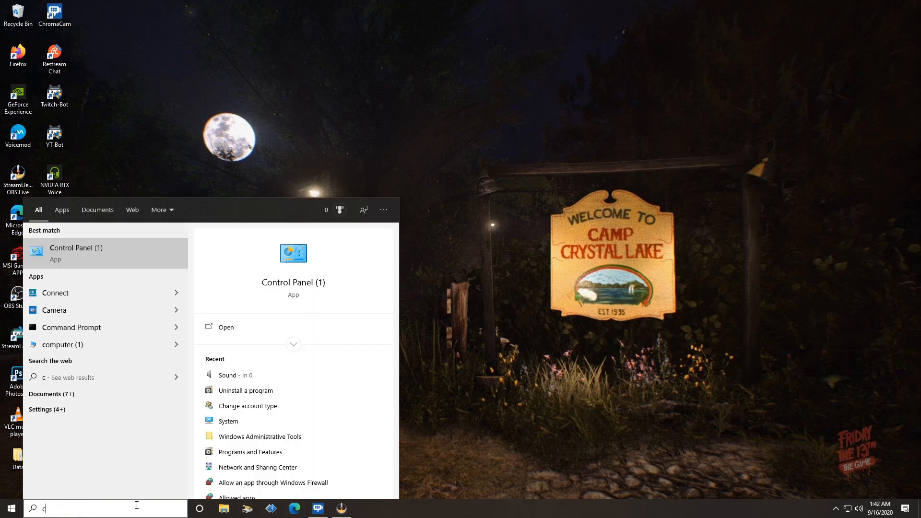
click(75, 248)
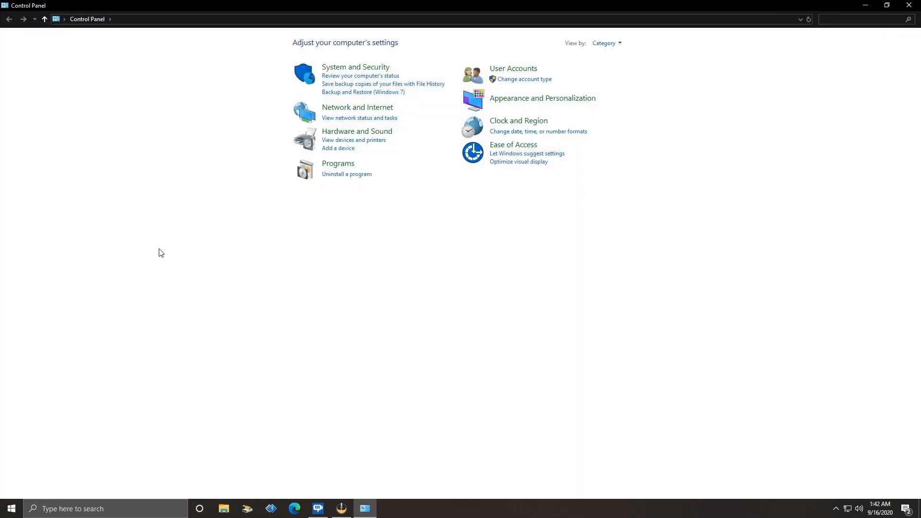
- Reach the Sound dialog through the Hardware and Sound category
click(357, 131)
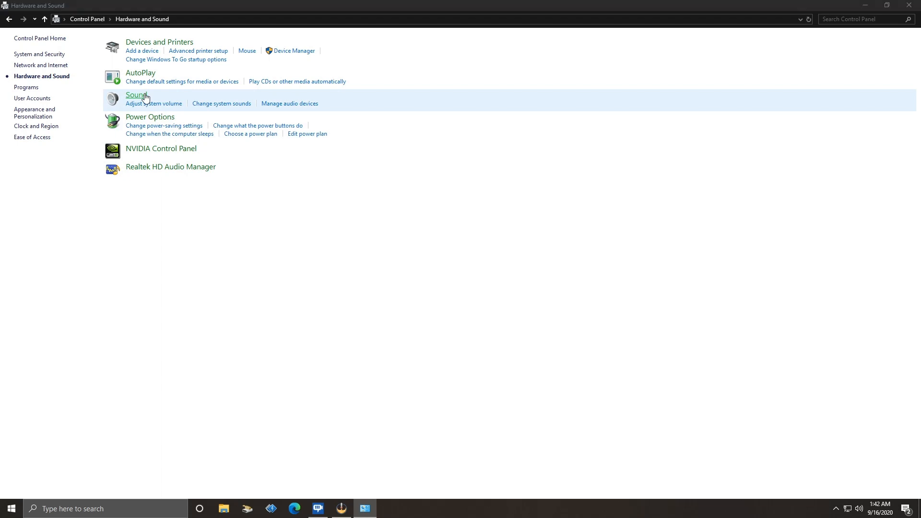
click(135, 95)
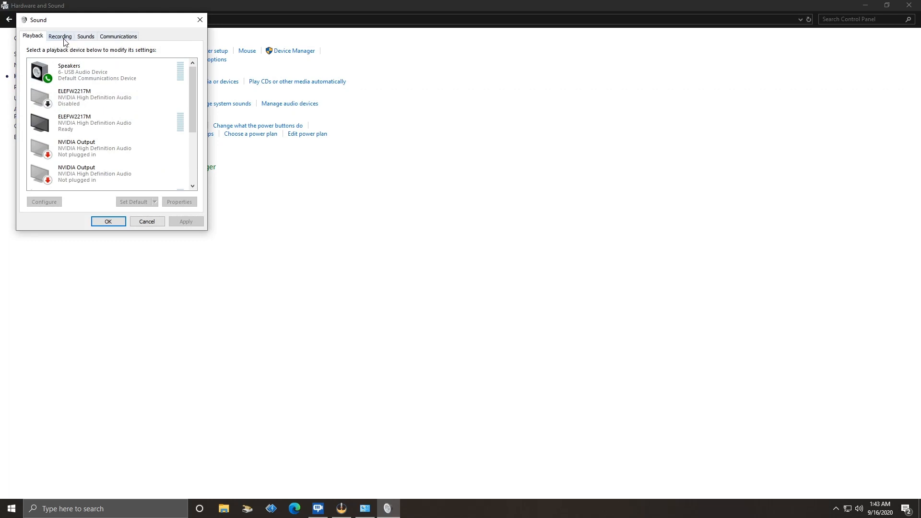
- Show recording devices and bring up the USB3.0 HD Audio Capture microphone's properties
click(60, 36)
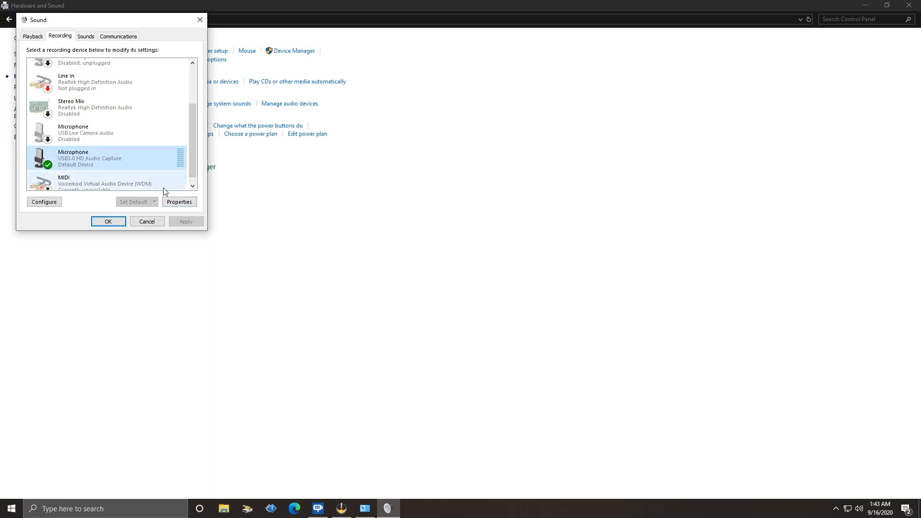
click(180, 201)
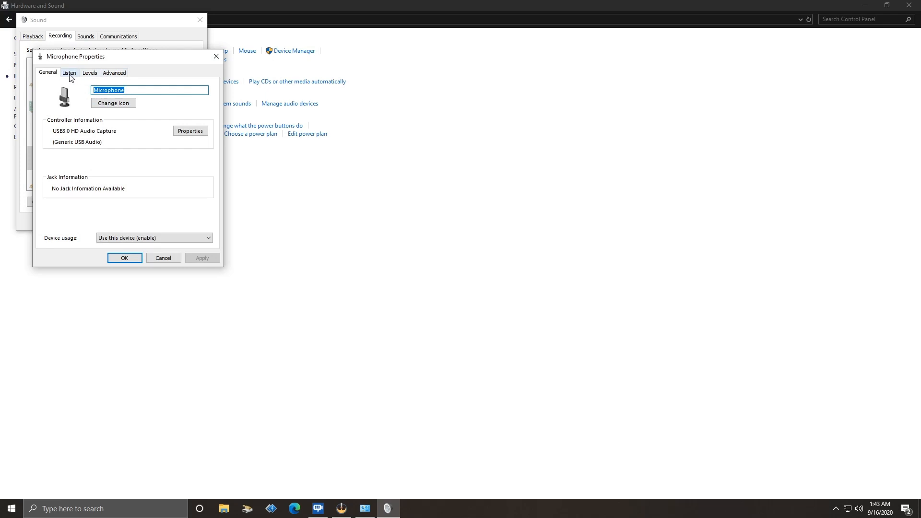
- Enable 'Listen to this device' for the capture card microphone and apply it
click(69, 72)
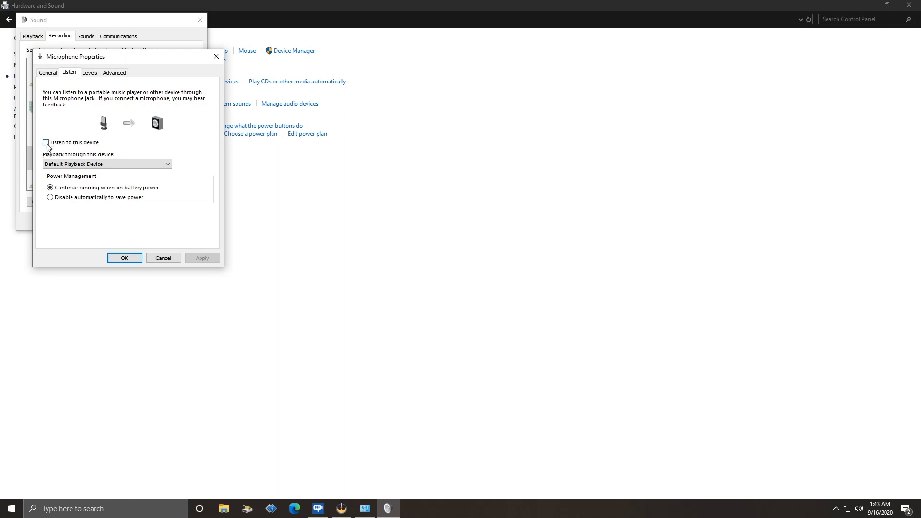
click(46, 142)
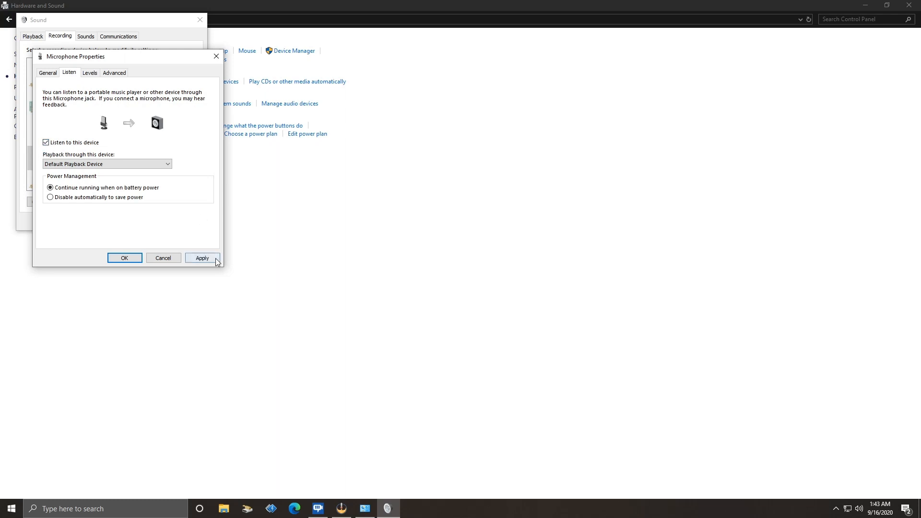
click(124, 257)
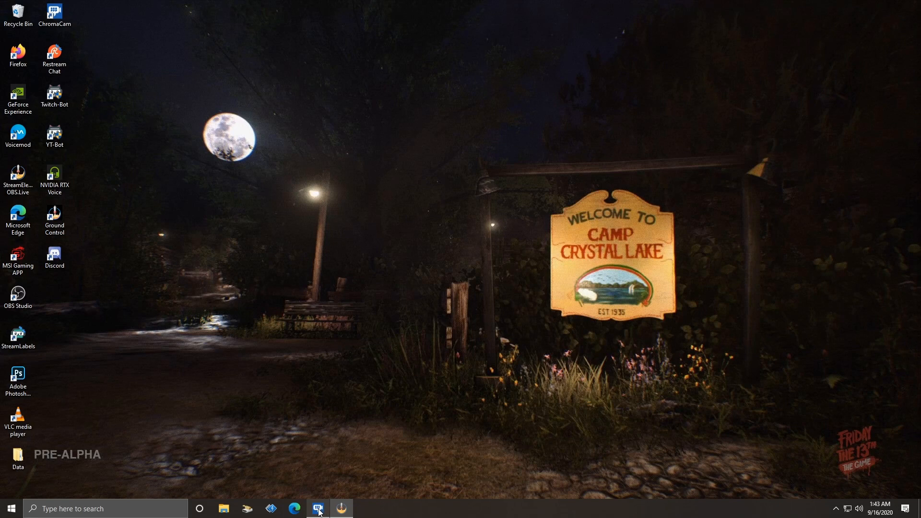
- Bring up the ChromaCam window from the taskbar and dismiss it
click(341, 508)
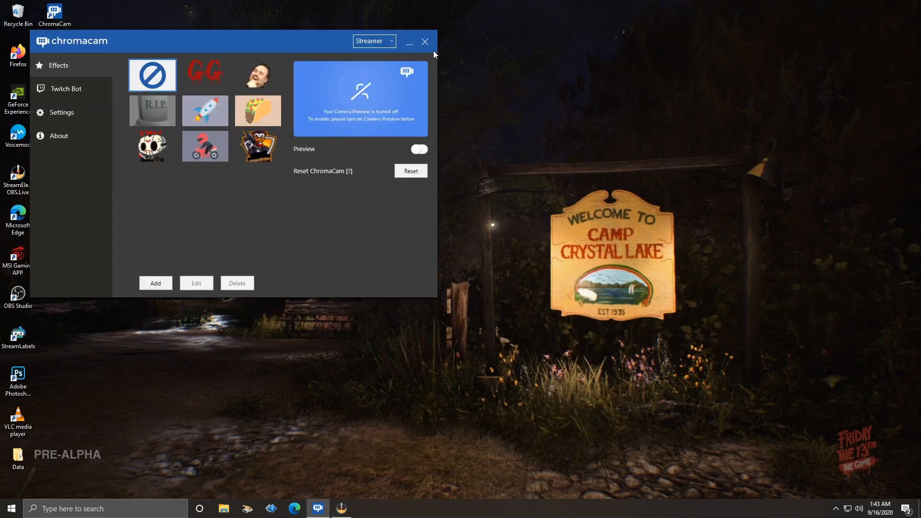
click(425, 41)
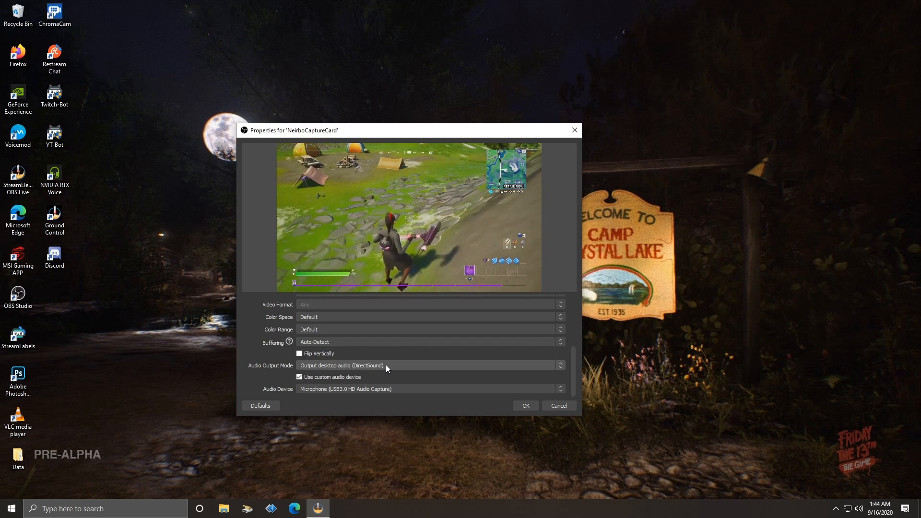
- Set the capture card source's Audio Output Mode to 'Capture audio only' and confirm
click(427, 365)
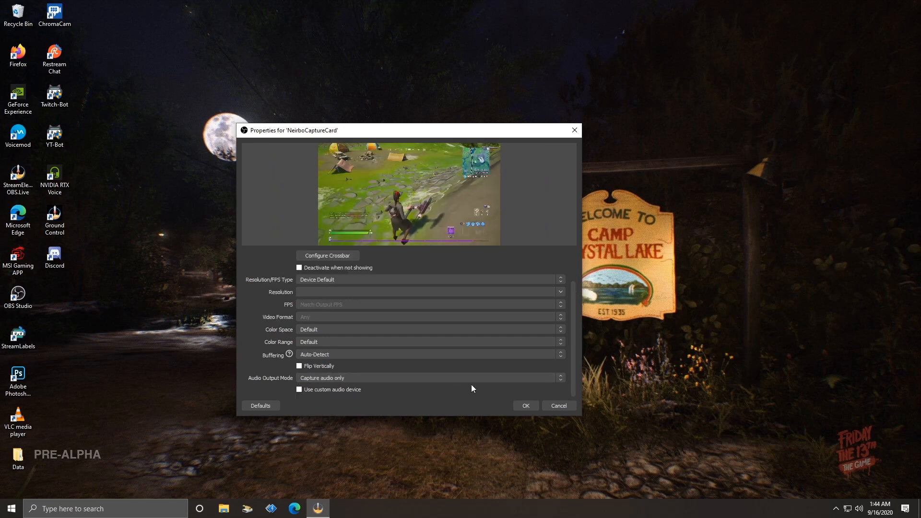
click(524, 404)
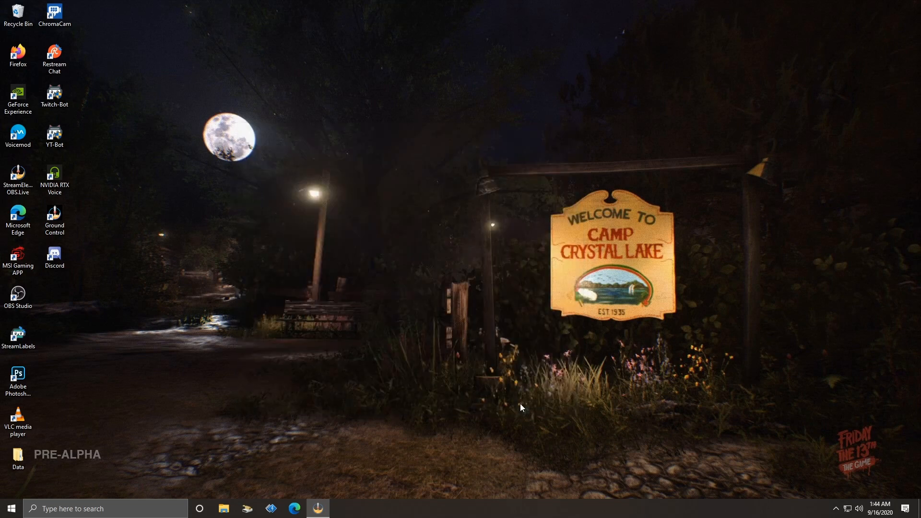
mouse_move(369, 454)
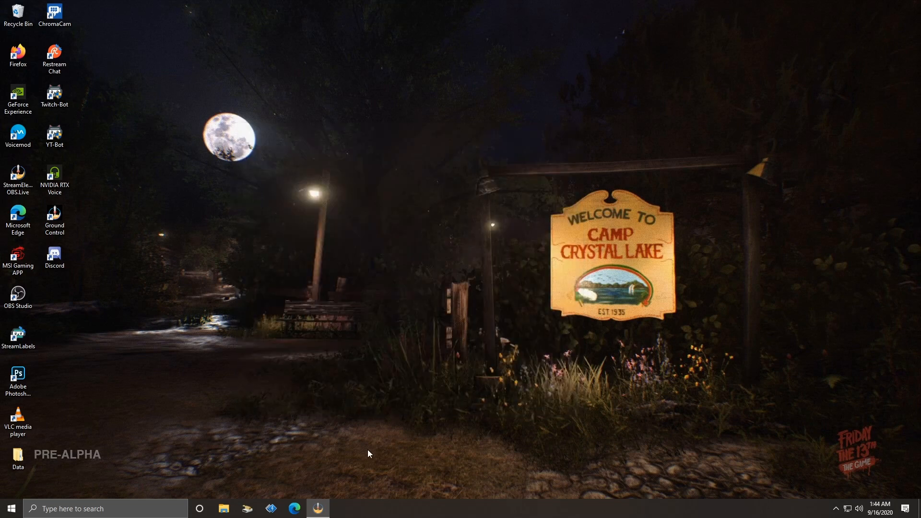